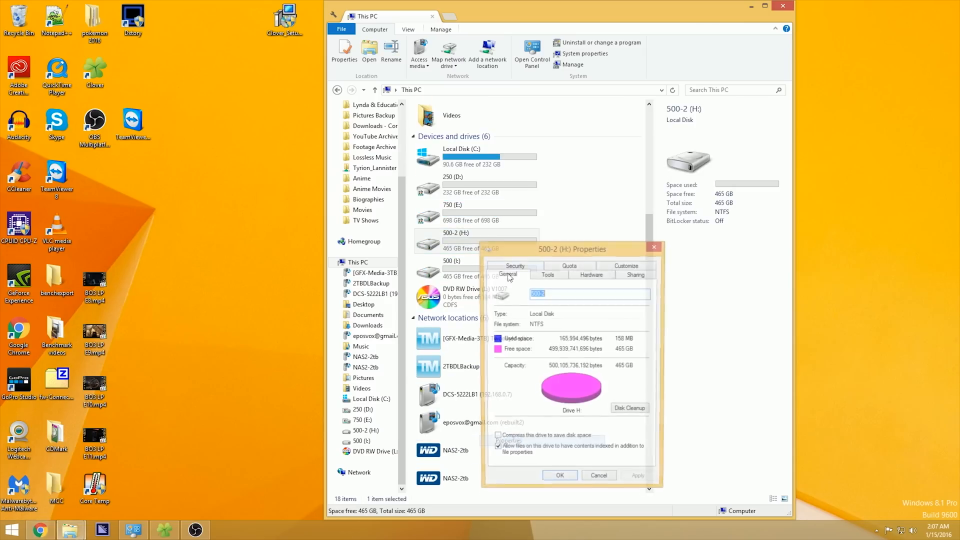
# Step: Under Advanced Sharing for 500-2 (H:), name the share Cineform_500-2 and give Everyone Full Control
pyautogui.click(635, 274)
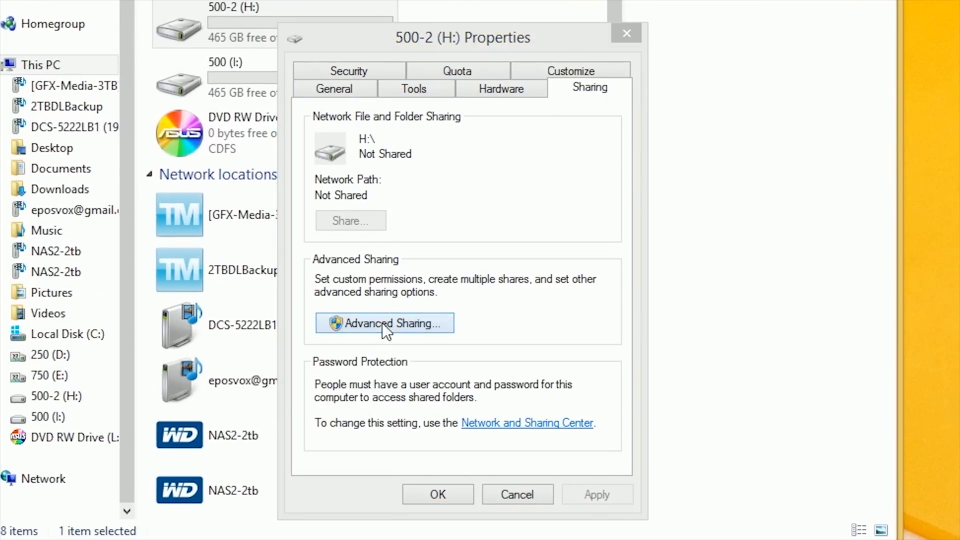
pyautogui.click(384, 323)
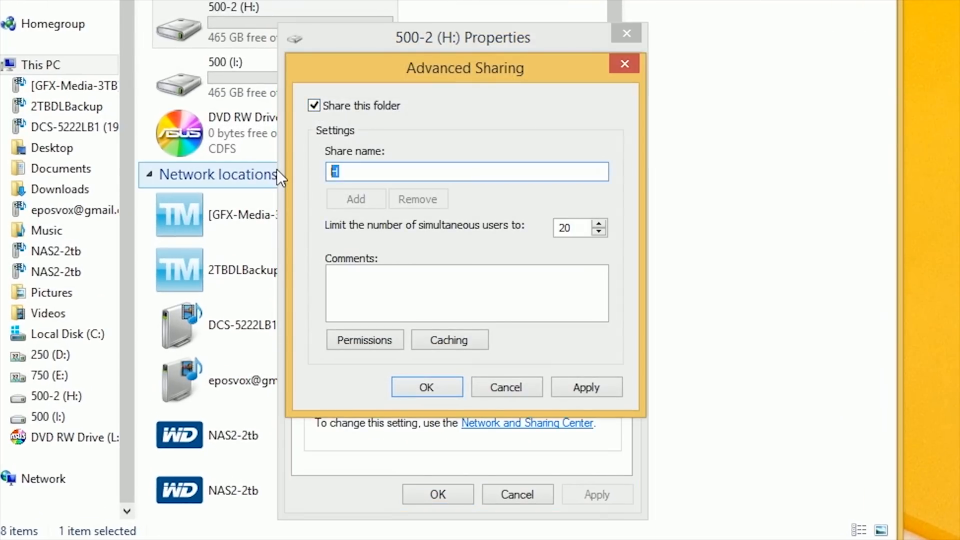
pyautogui.write('Ci')
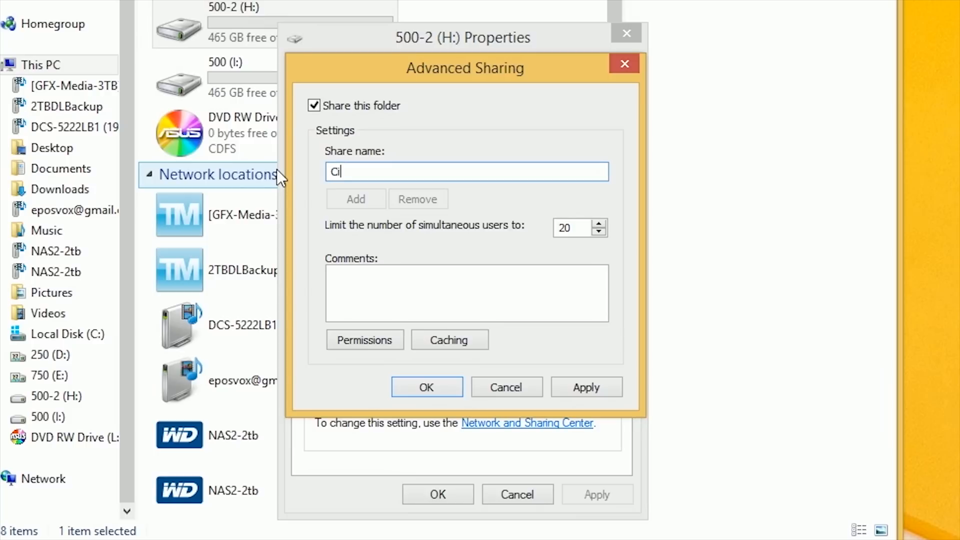
pyautogui.write('neform_500')
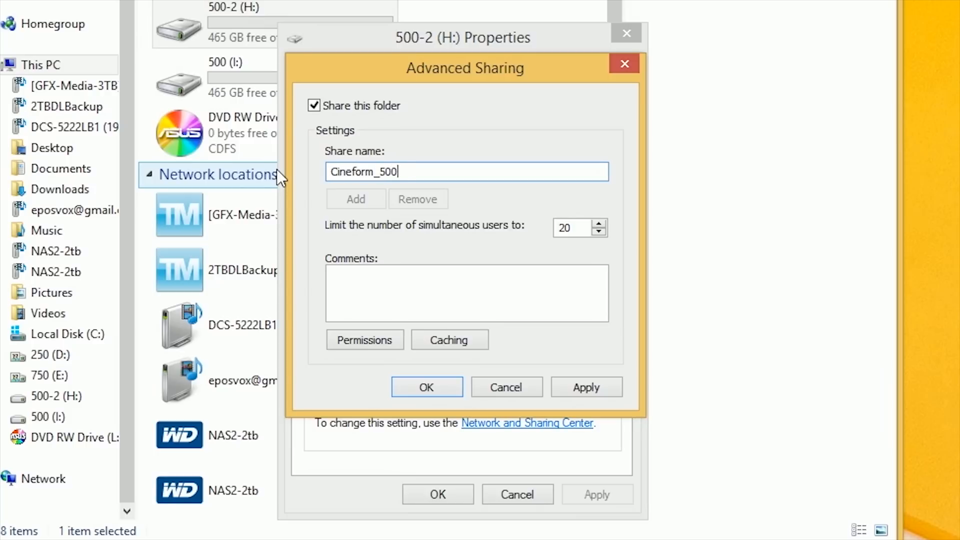
pyautogui.write('-2')
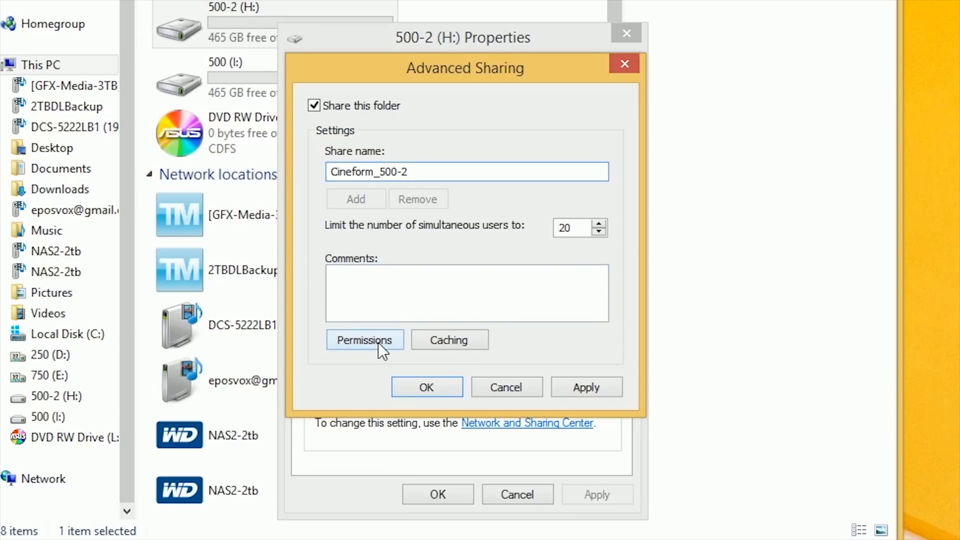
pyautogui.click(365, 340)
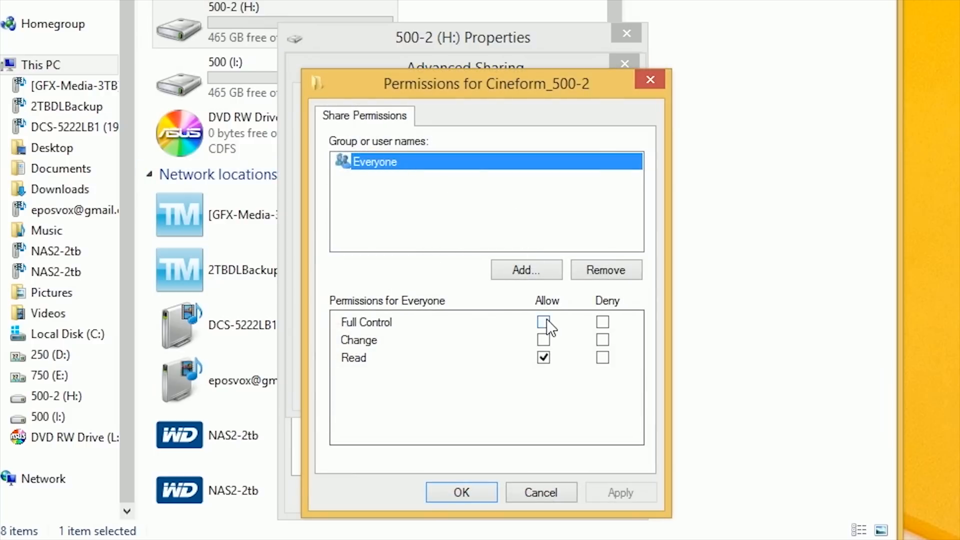
pyautogui.click(461, 492)
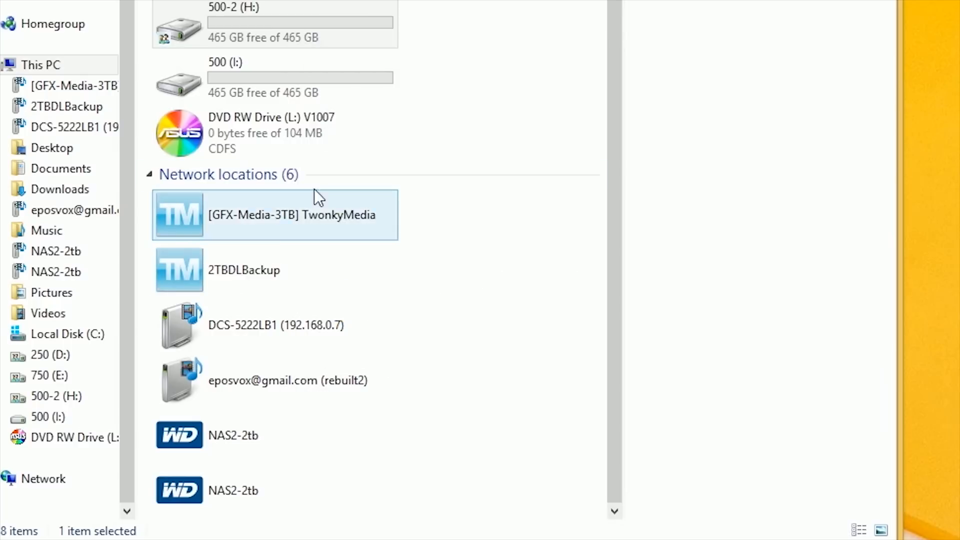
# Step: Enable Advanced Sharing on drive 500 (I:) with the share name Cineform_500
pyautogui.rightClick(257, 76)
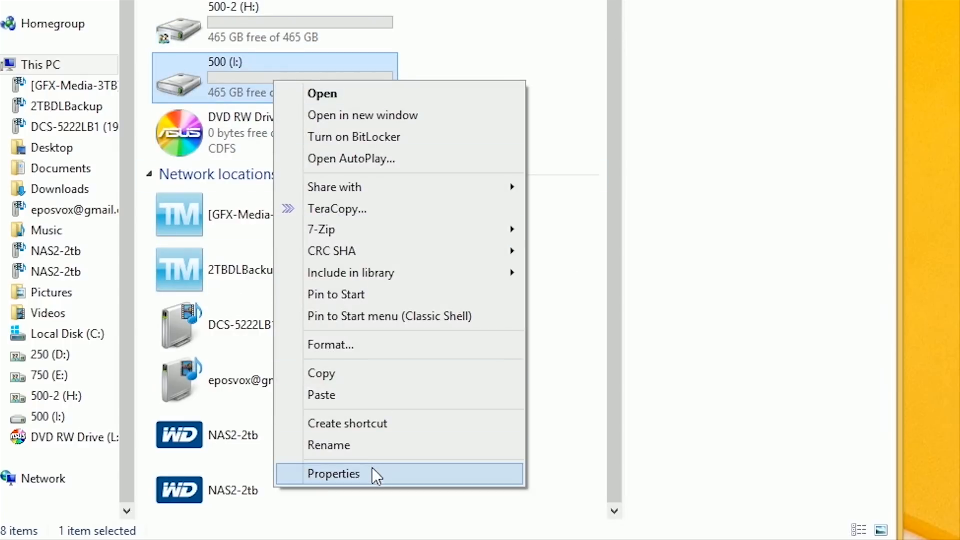
pyautogui.click(333, 474)
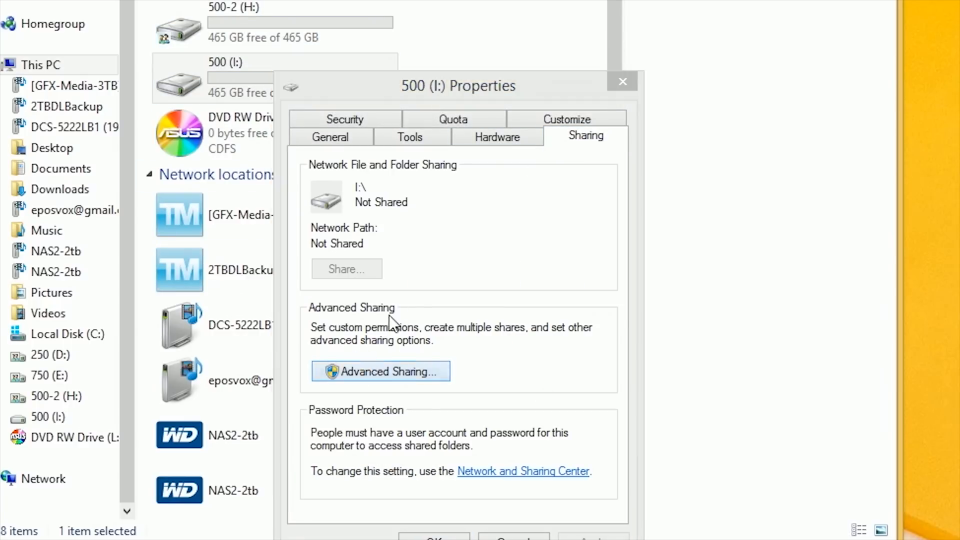
pyautogui.click(380, 371)
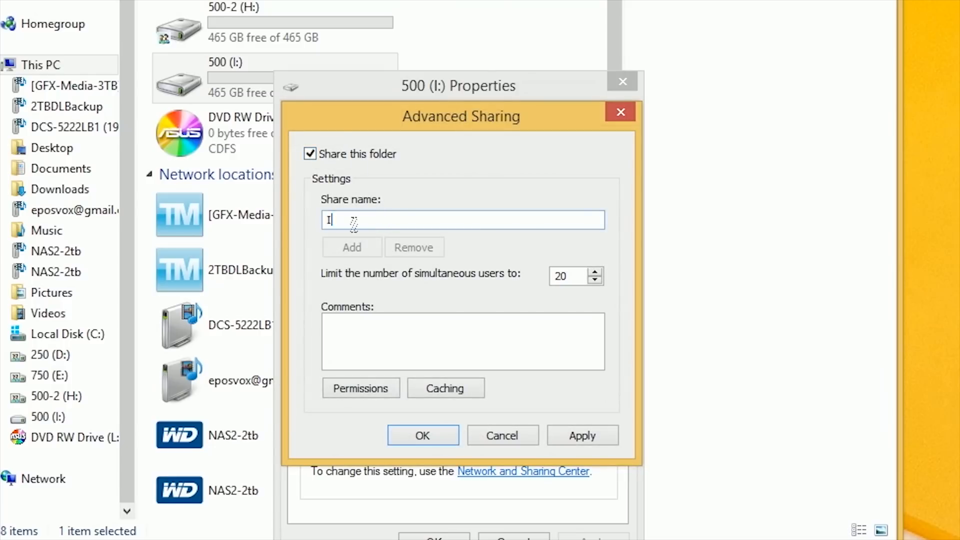
pyautogui.write('Cineform')
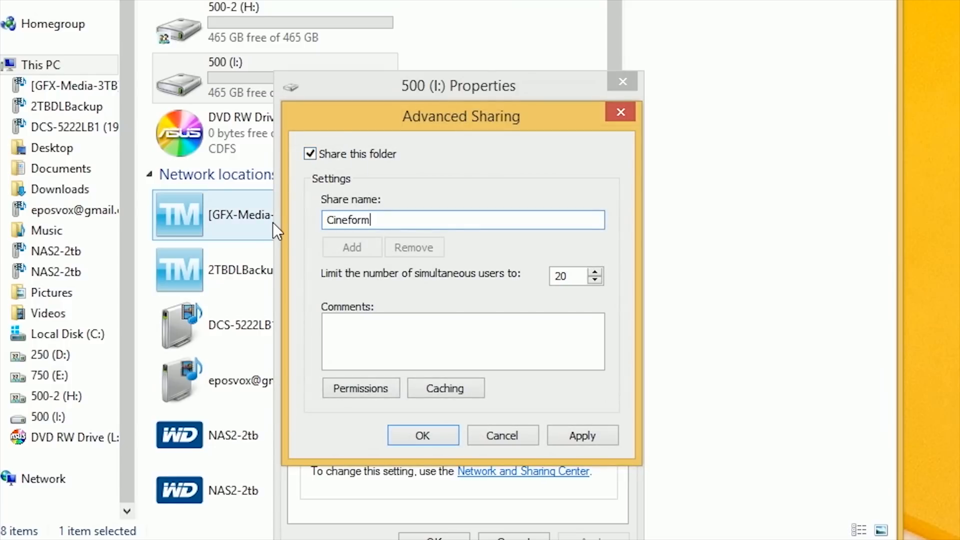
pyautogui.write('_500')
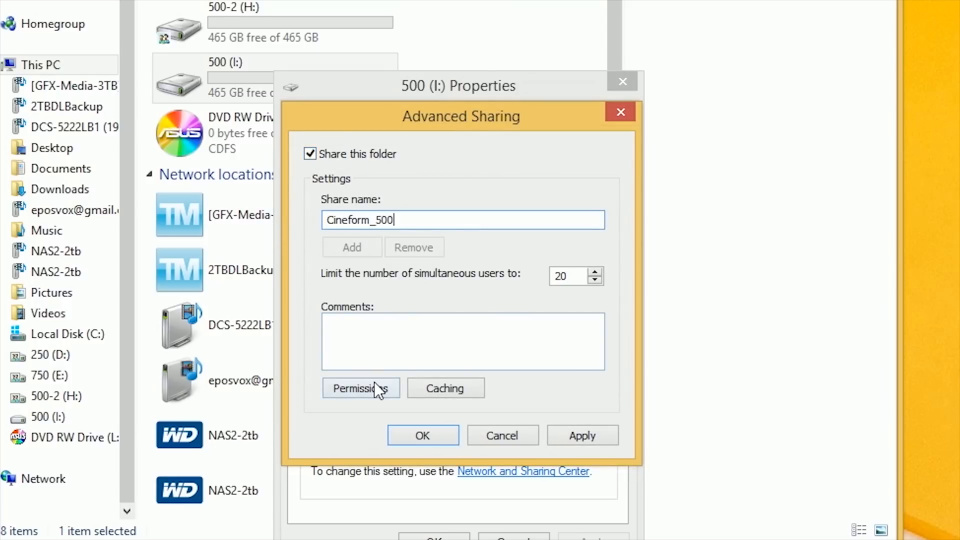
# Step: Grant Everyone Full Control on Cineform_500, then confirm and close the drive properties
pyautogui.click(361, 388)
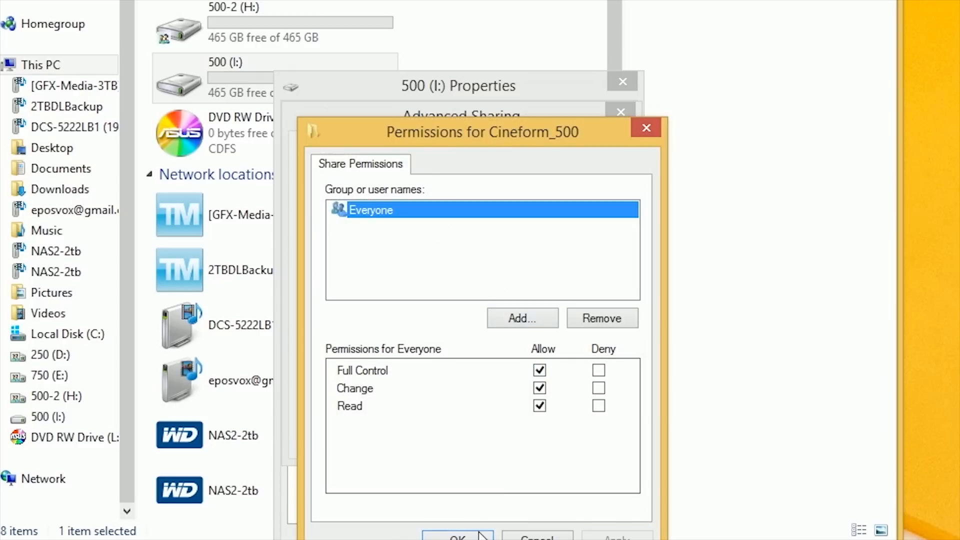
pyautogui.click(456, 536)
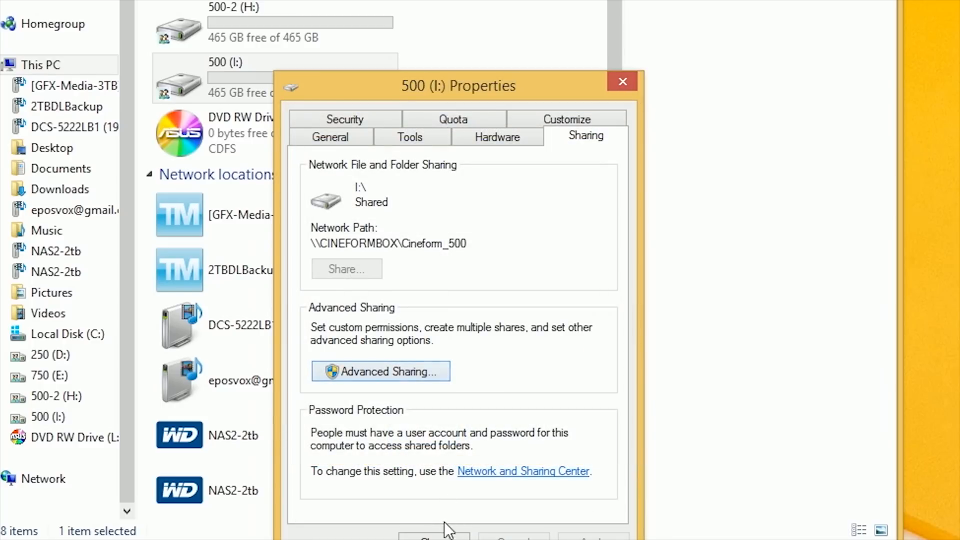
pyautogui.click(622, 82)
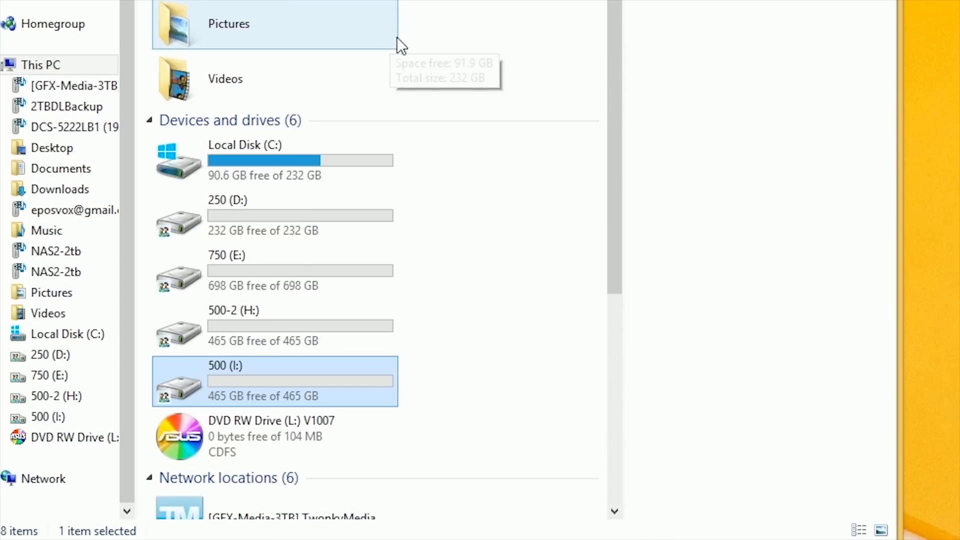